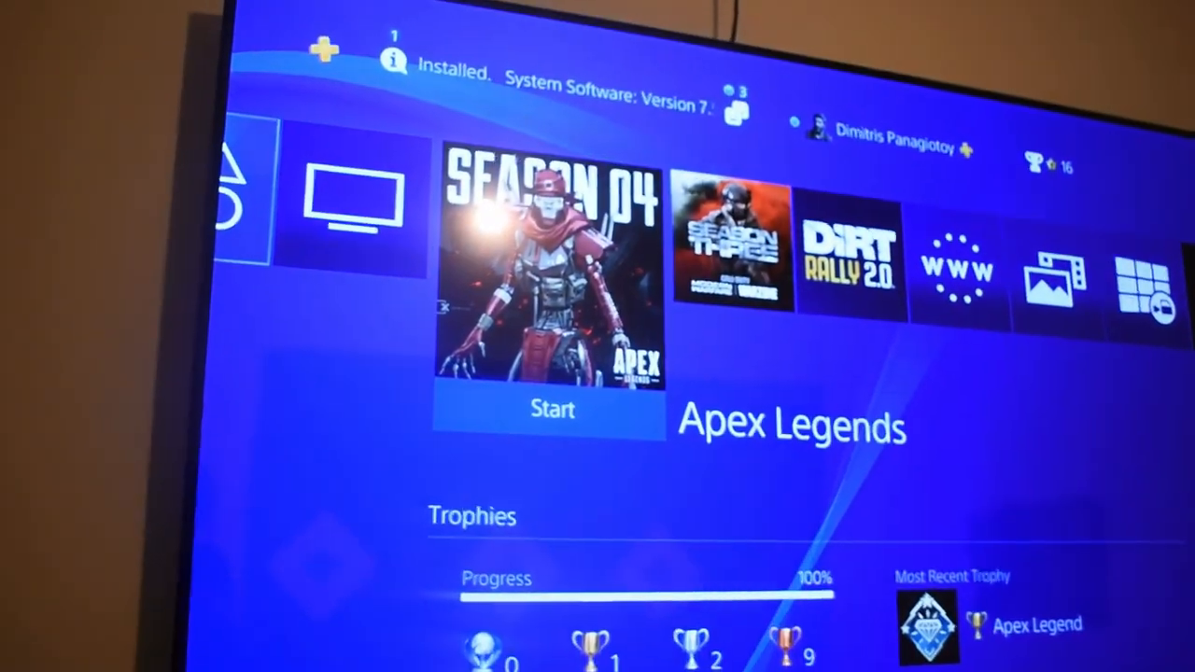
left_click(552, 409)
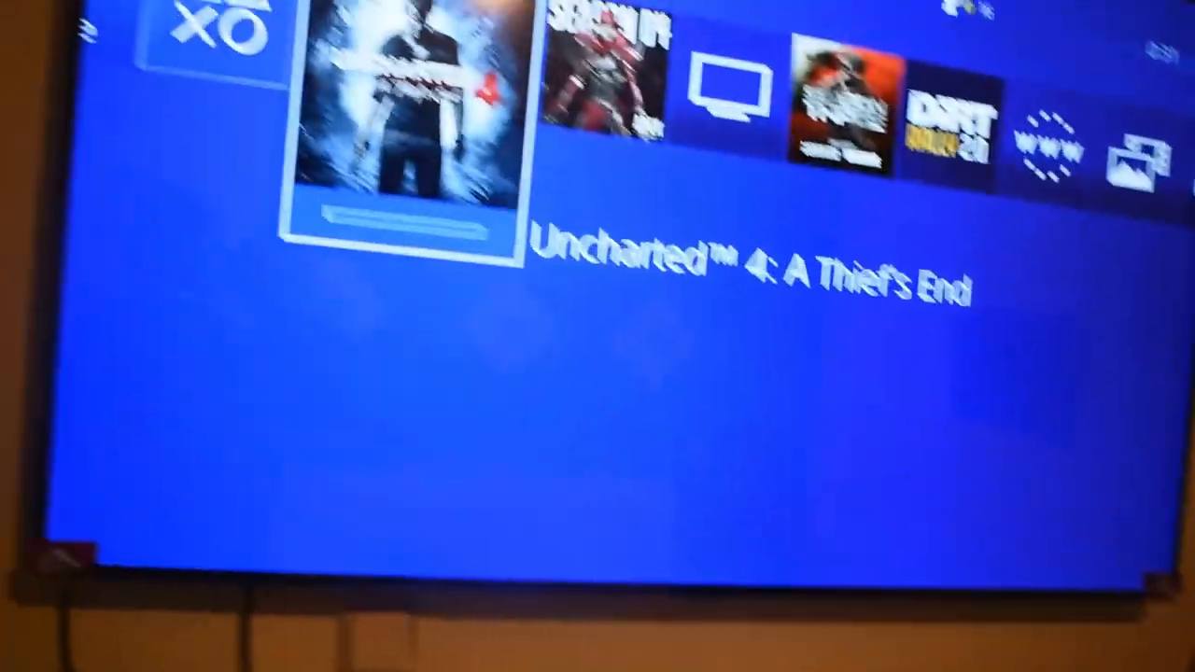
key("Right")
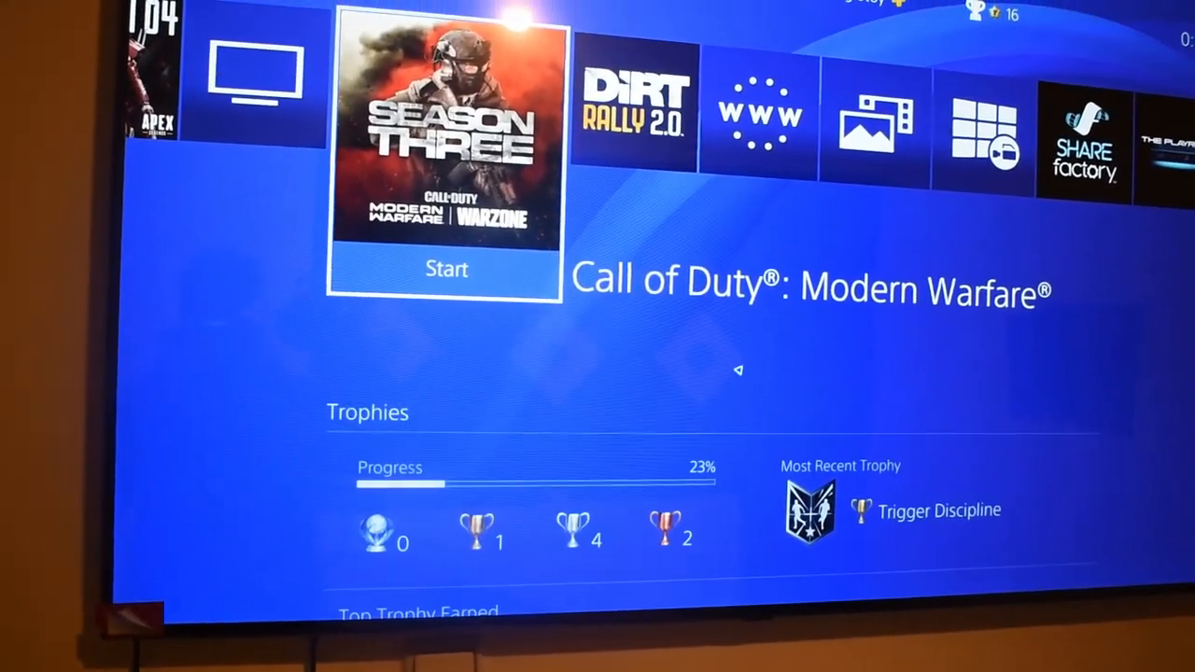
left_click(446, 269)
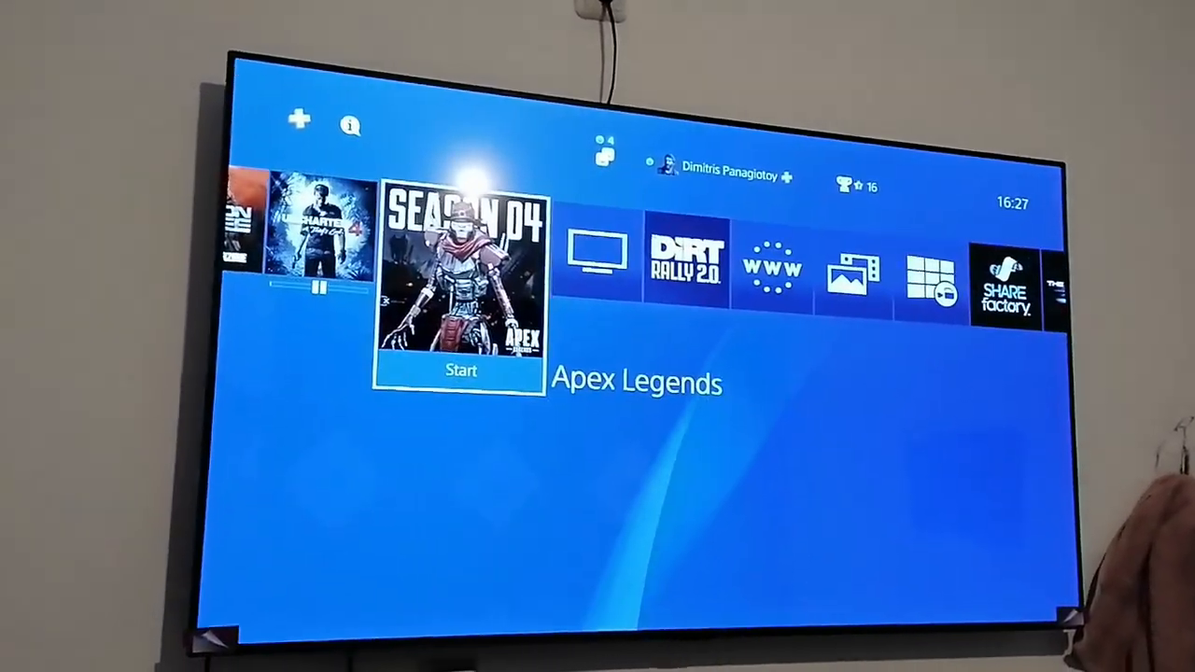
left_click(462, 370)
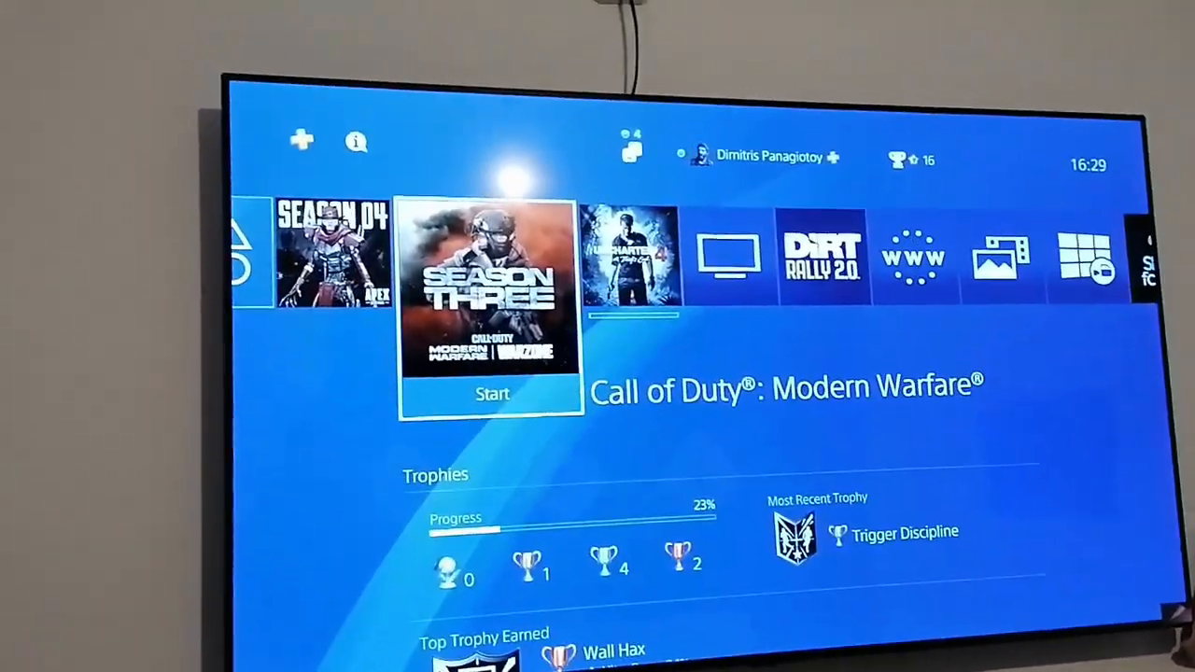
left_click(492, 393)
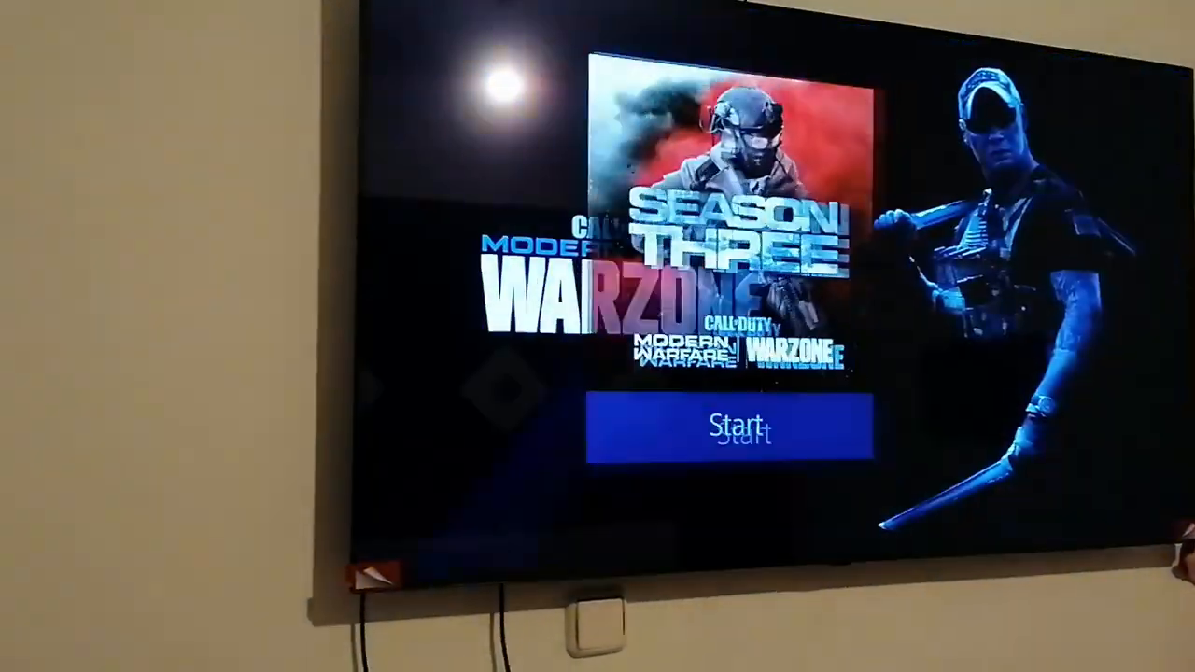
left_click(738, 430)
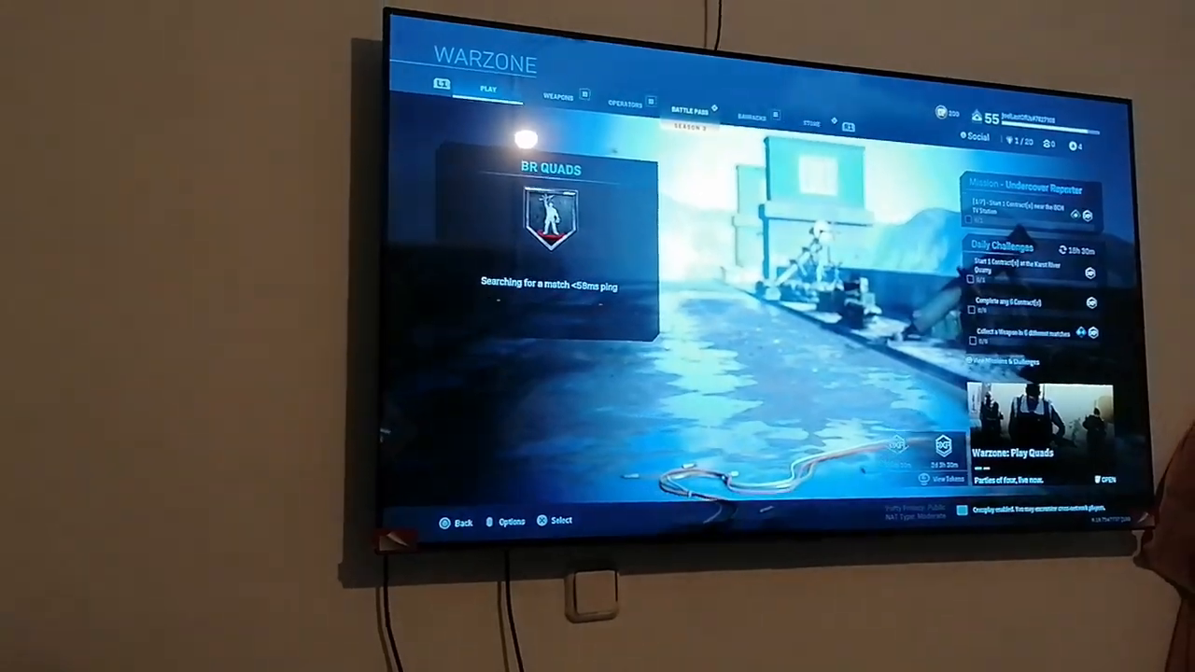